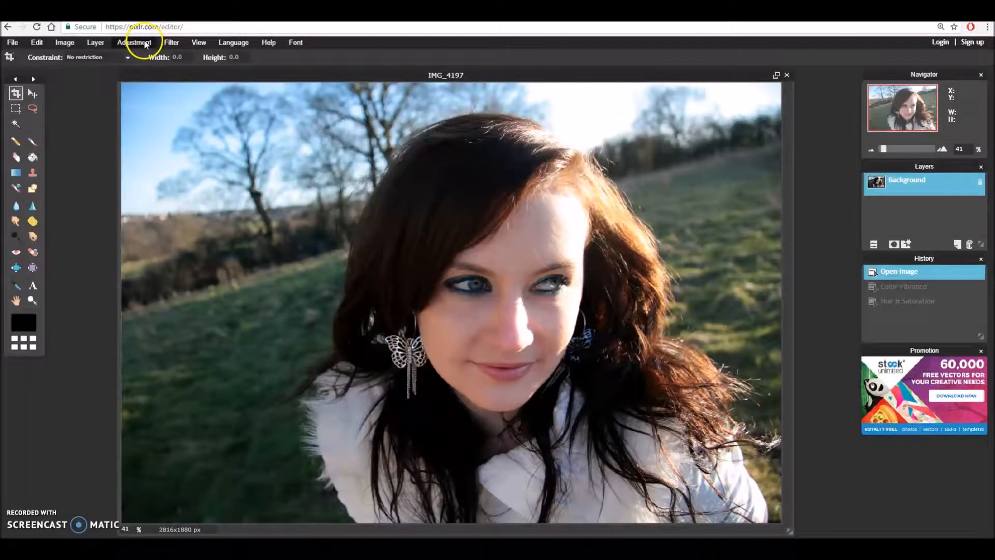
mouse_move(343, 114)
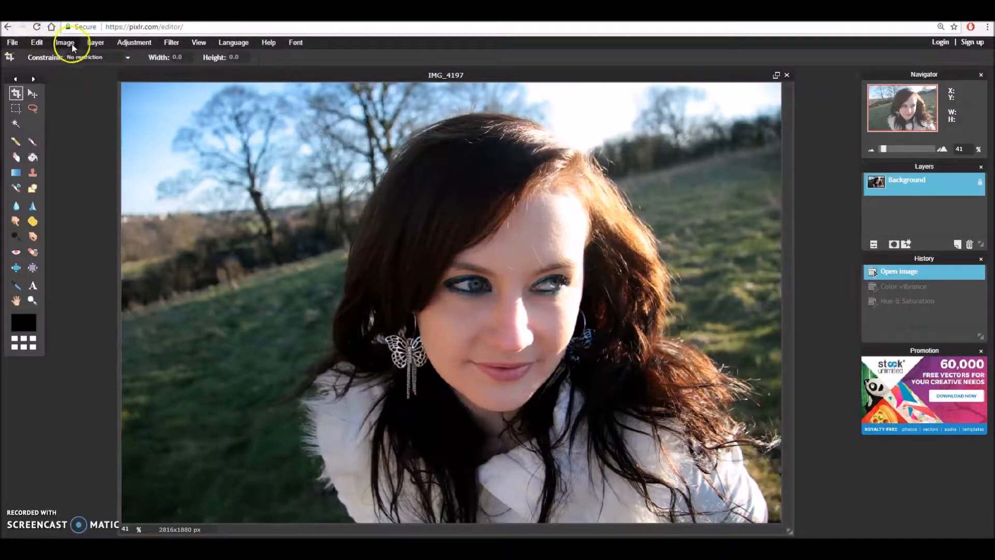
mouse_move(234, 43)
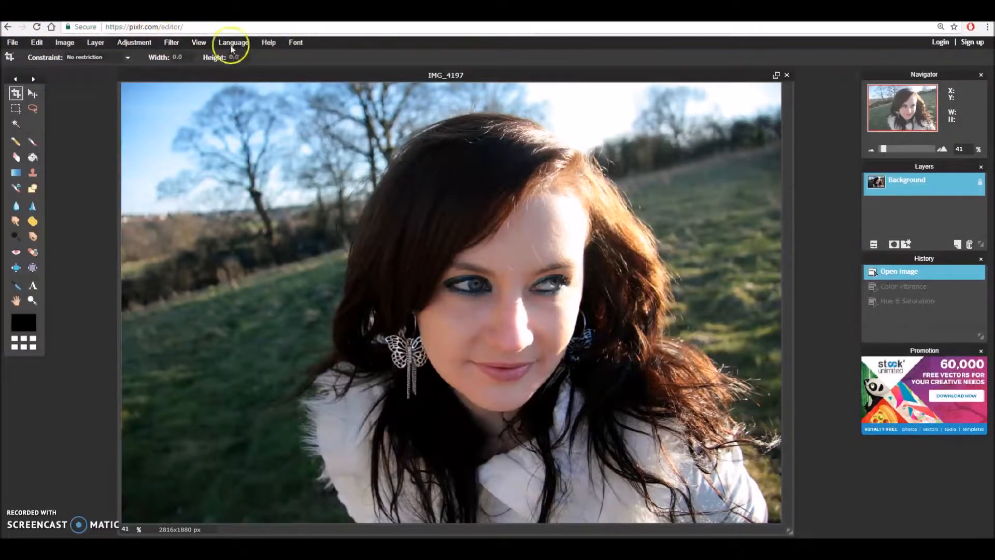
Bring up the Color vibrance adjustment from the Adjustment menu.
click(133, 41)
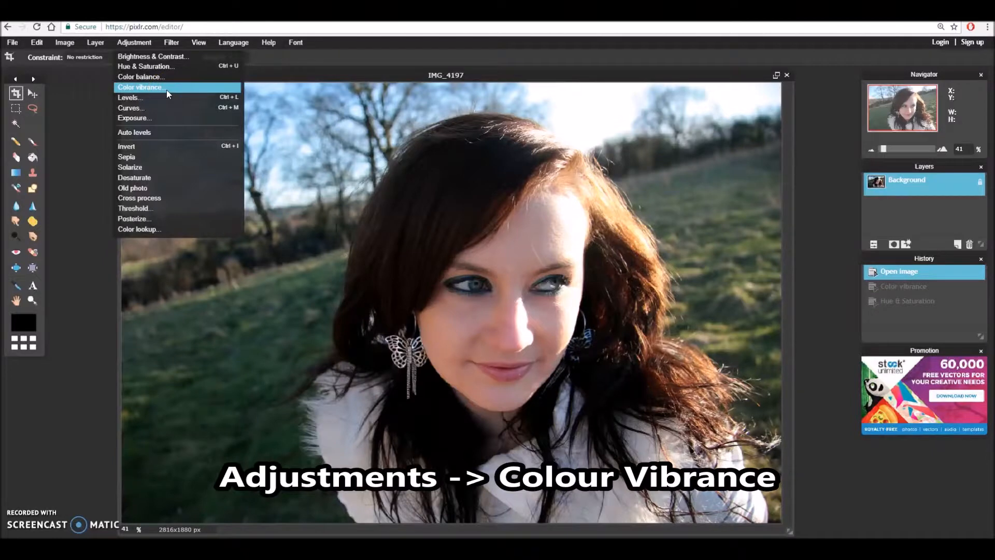
click(140, 87)
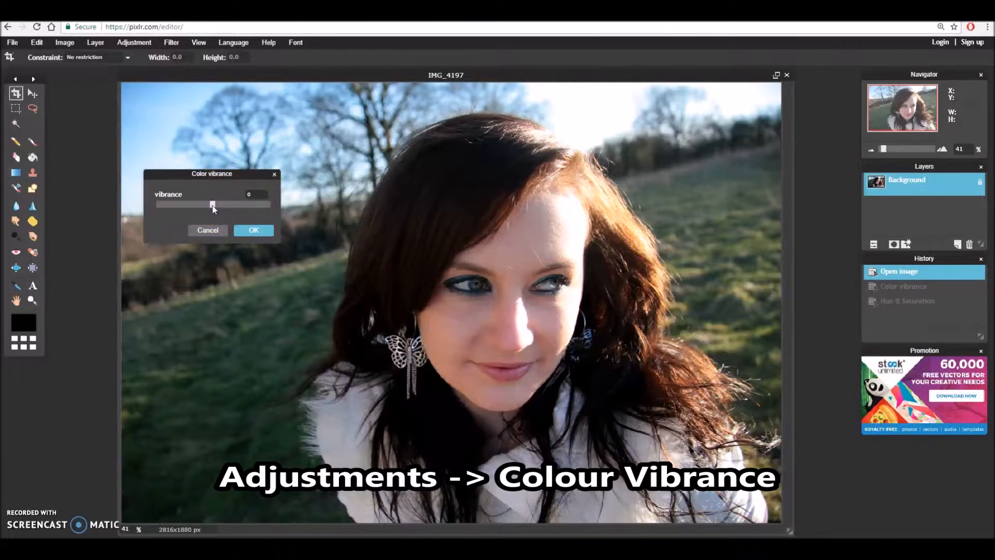
Test lowering the vibrance, then raise it to about 75 for vivid colours.
drag(213, 205, 168, 205)
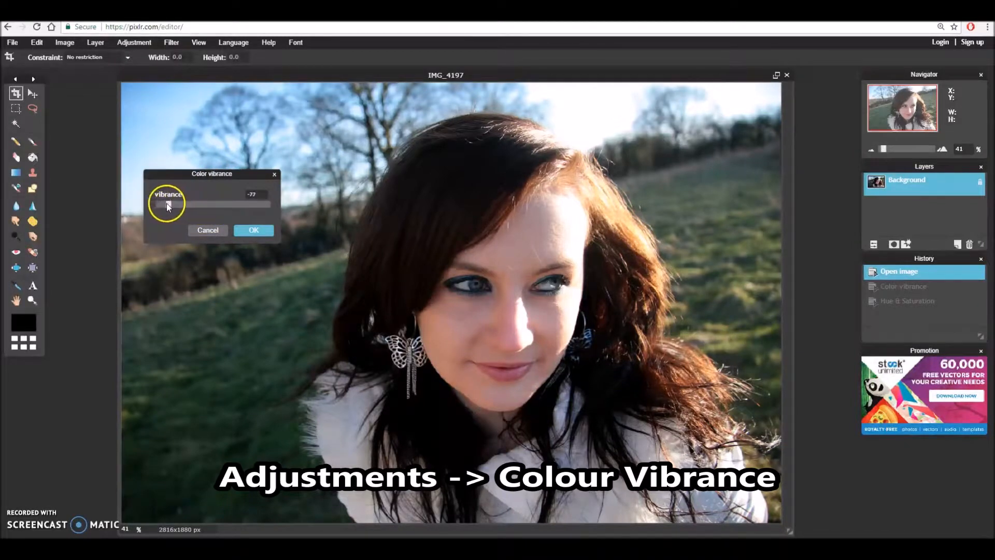
drag(168, 205, 164, 205)
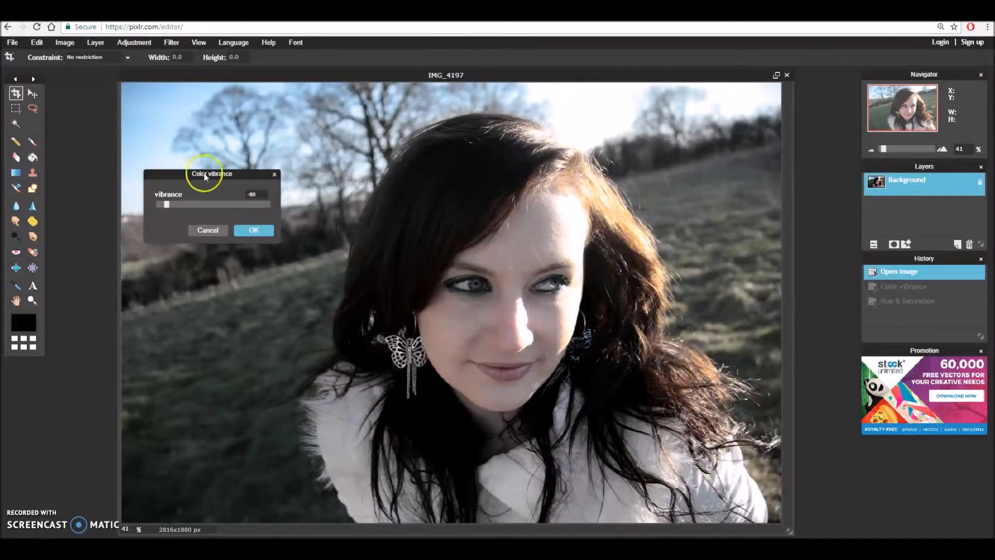
drag(165, 204, 257, 204)
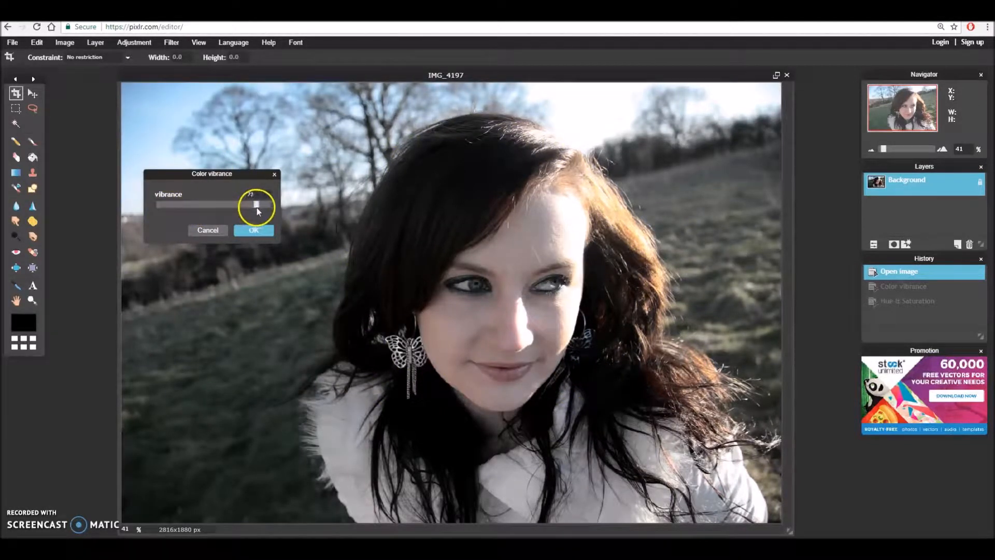
drag(257, 204, 257, 204)
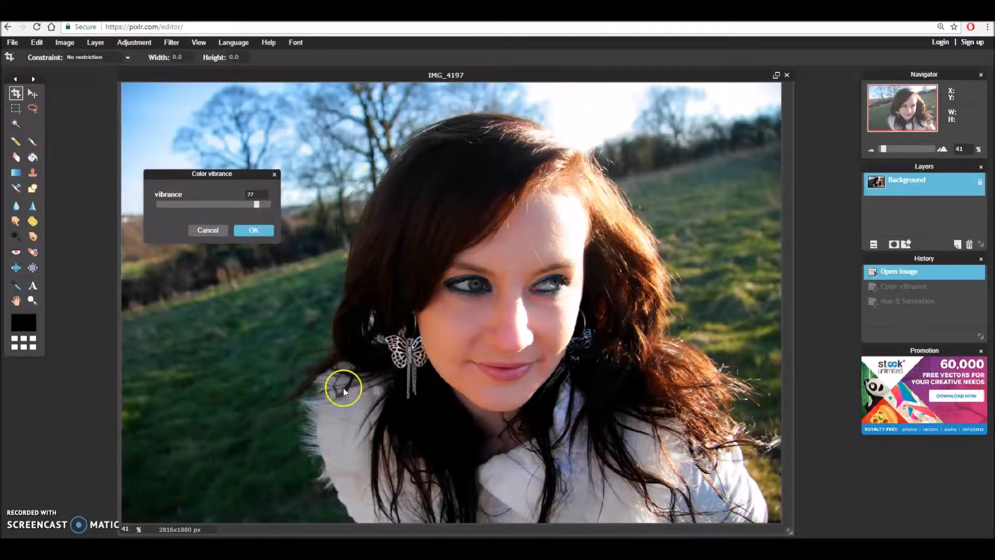
mouse_move(691, 142)
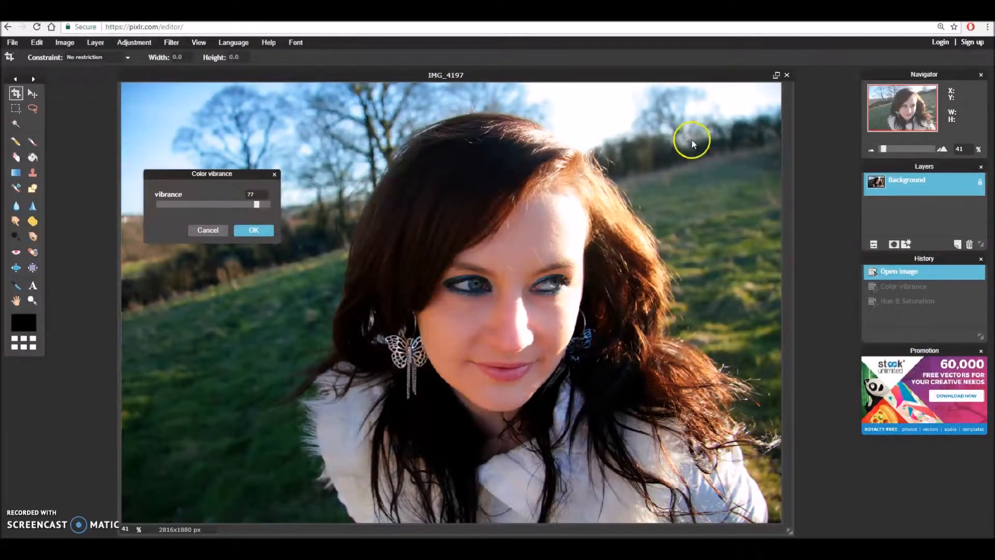
mouse_move(379, 135)
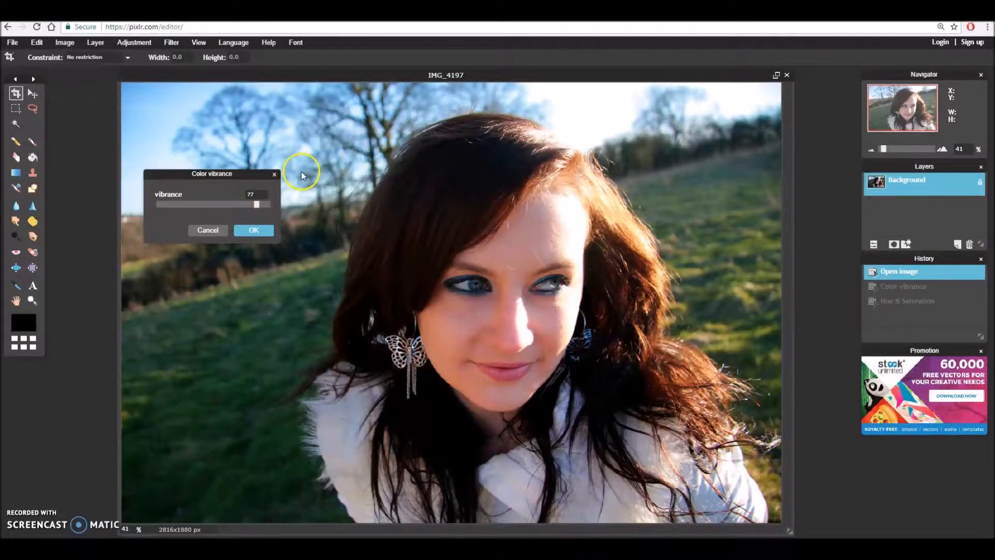
mouse_move(260, 176)
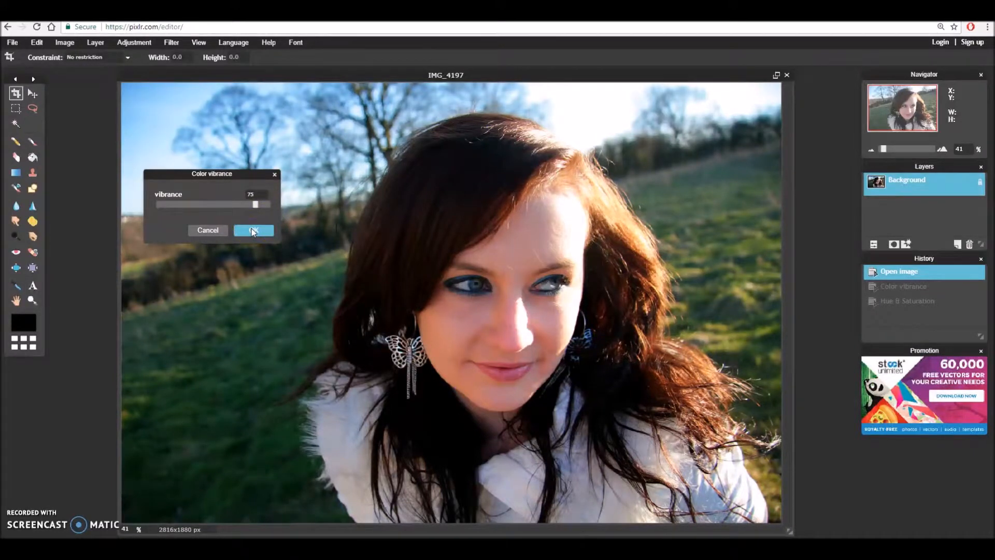
Apply vibrance 75, then bring up the Hue & Saturation adjustment.
click(253, 230)
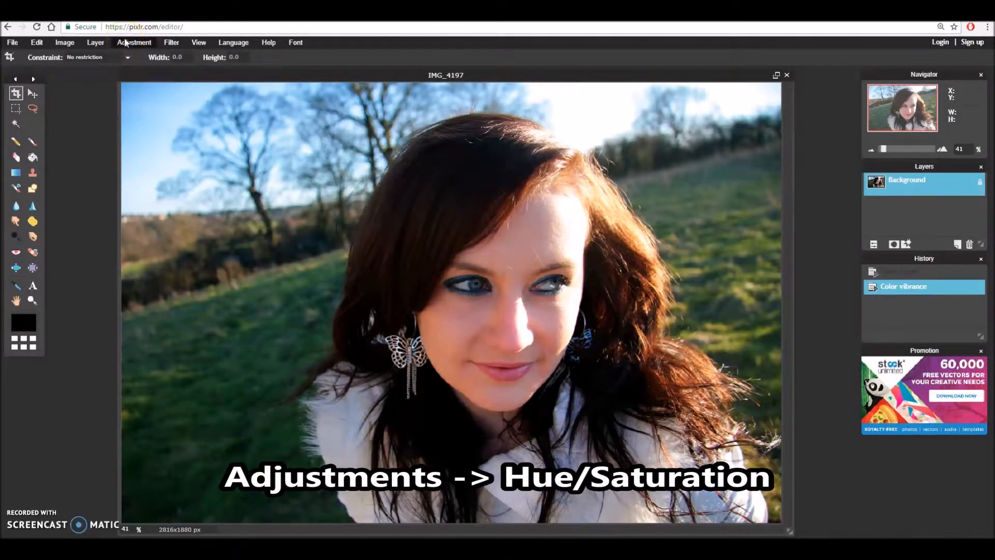
click(133, 42)
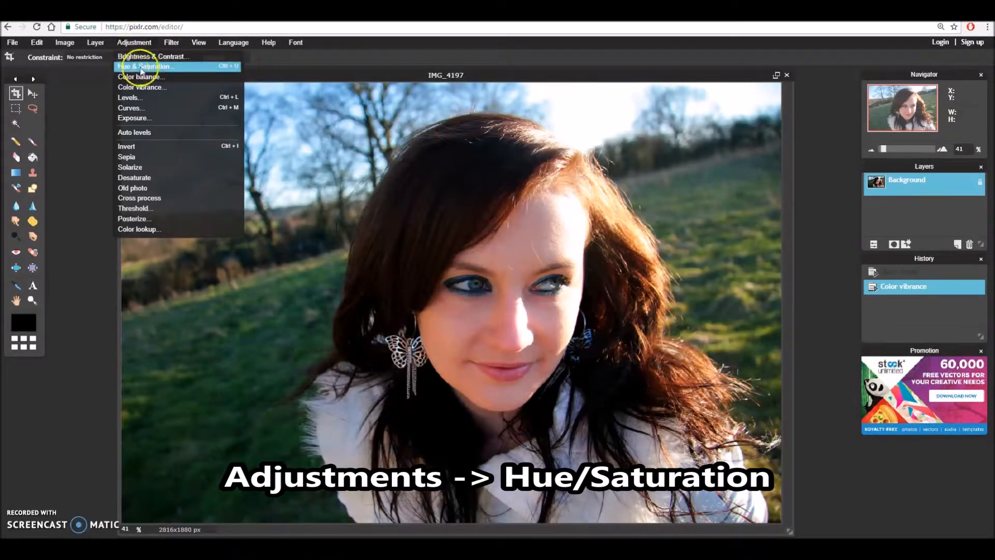
click(146, 67)
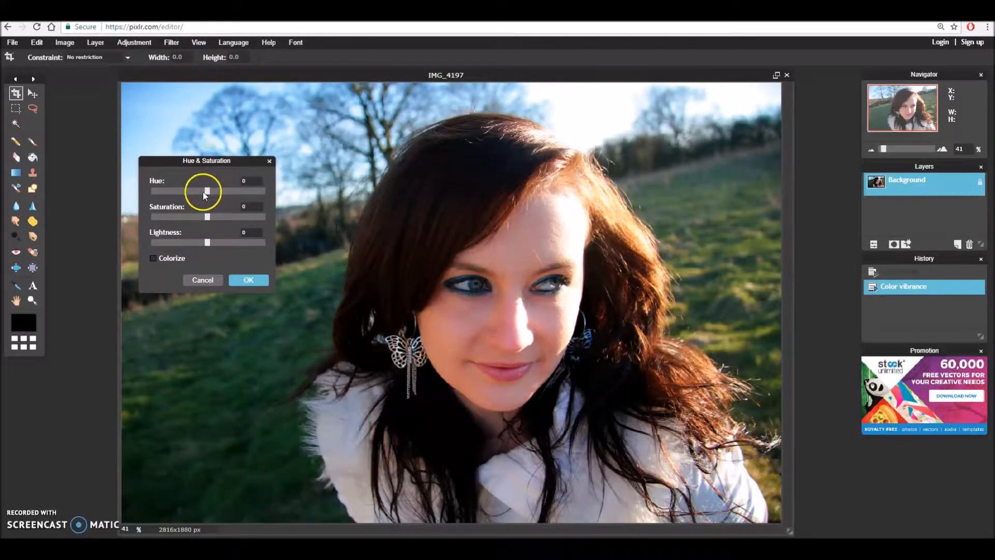
drag(205, 193, 185, 193)
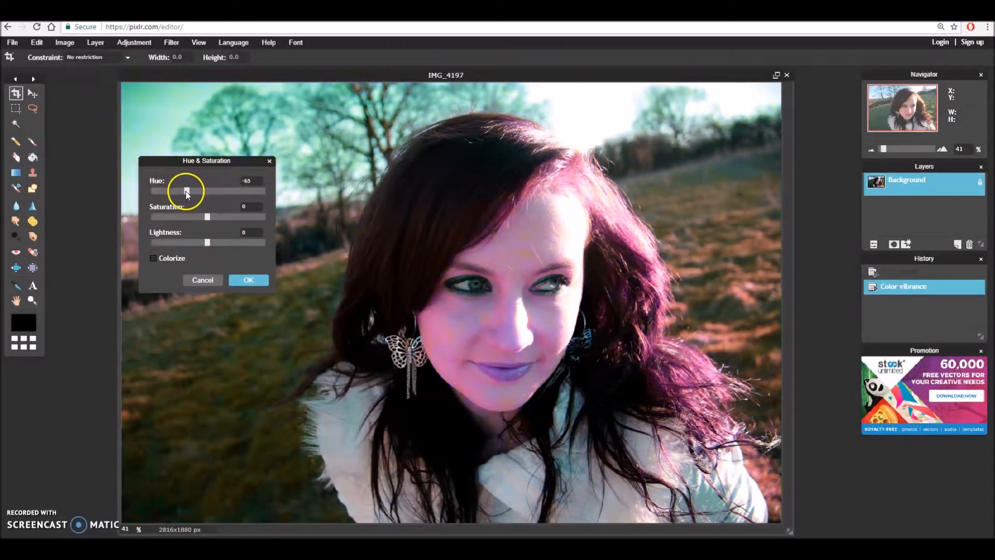
drag(185, 192, 173, 192)
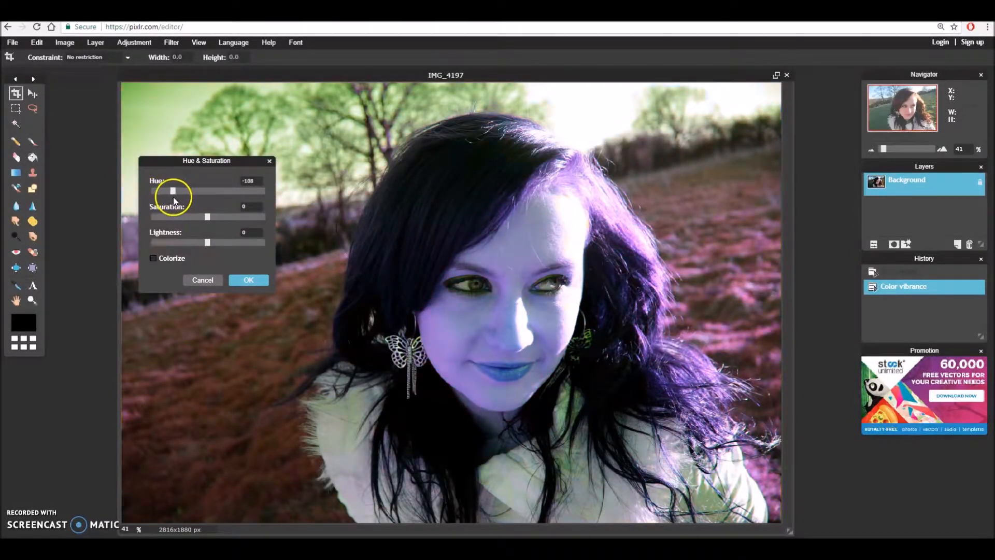
drag(173, 191, 250, 191)
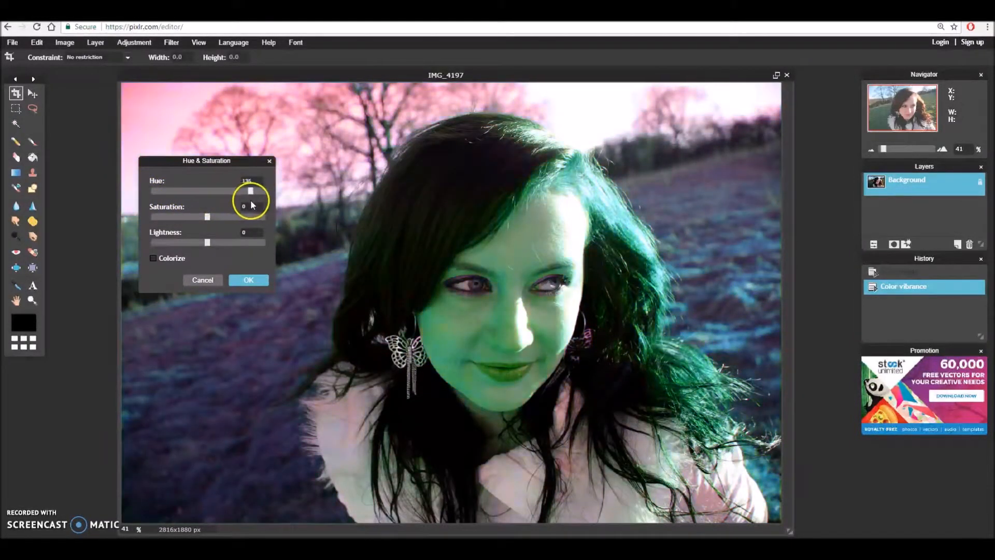
drag(249, 191, 263, 191)
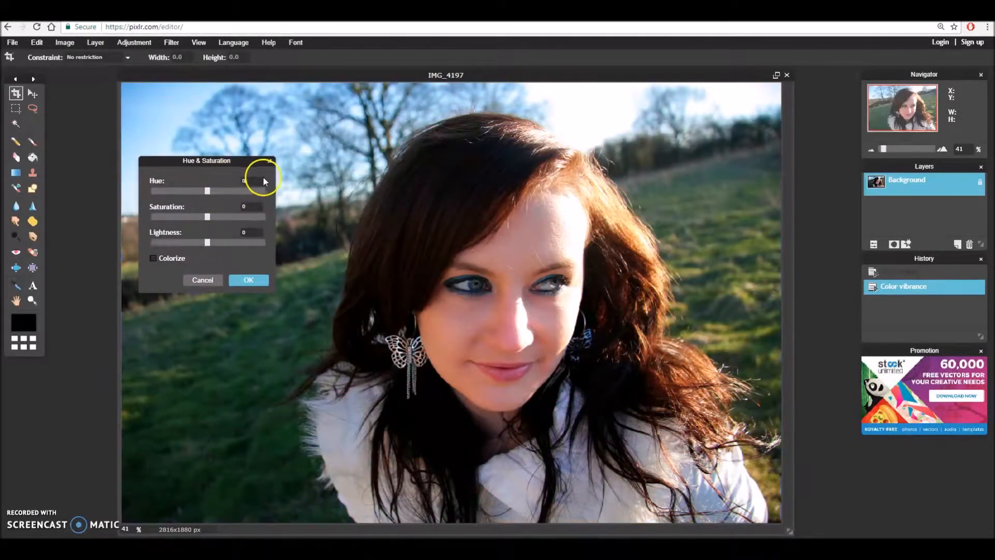
mouse_move(207, 243)
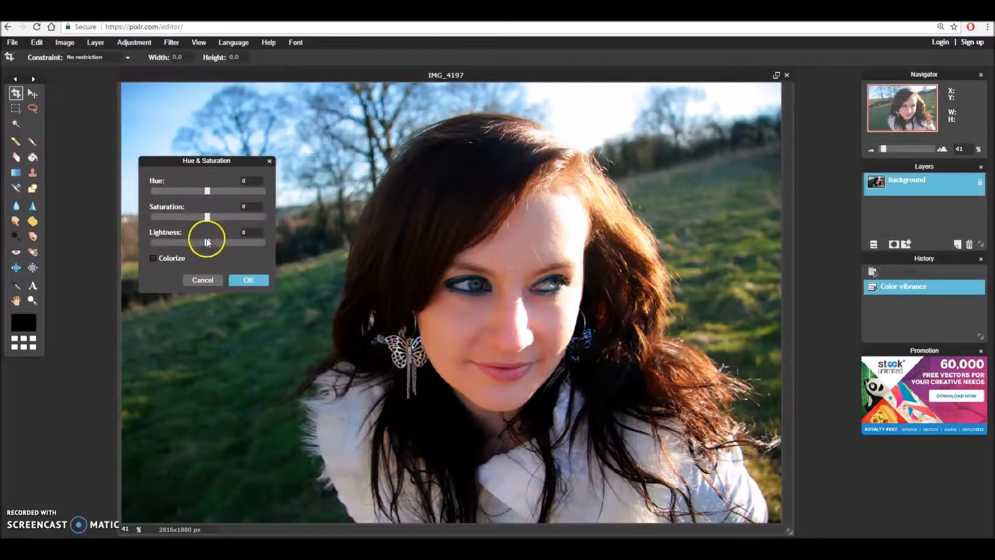
drag(206, 242, 238, 243)
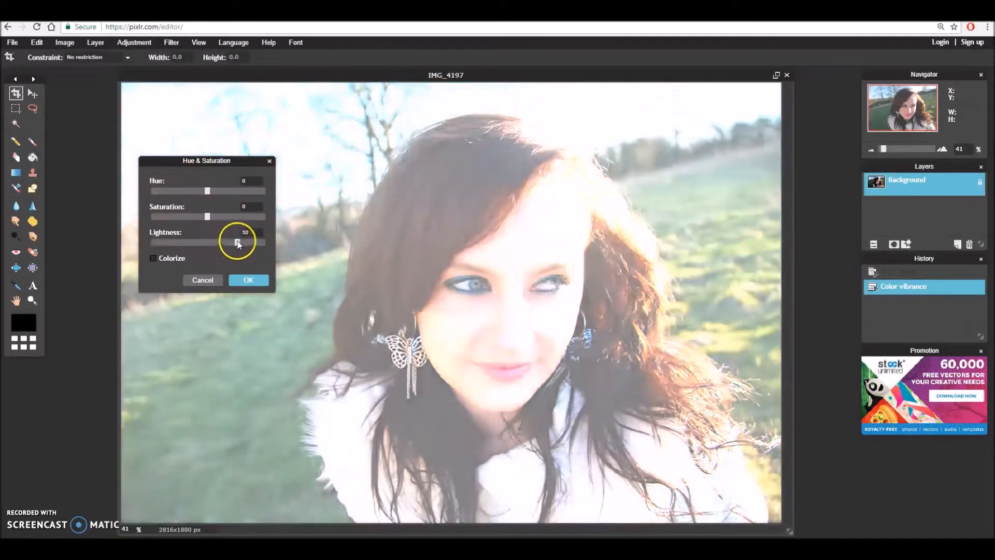
drag(237, 243, 251, 243)
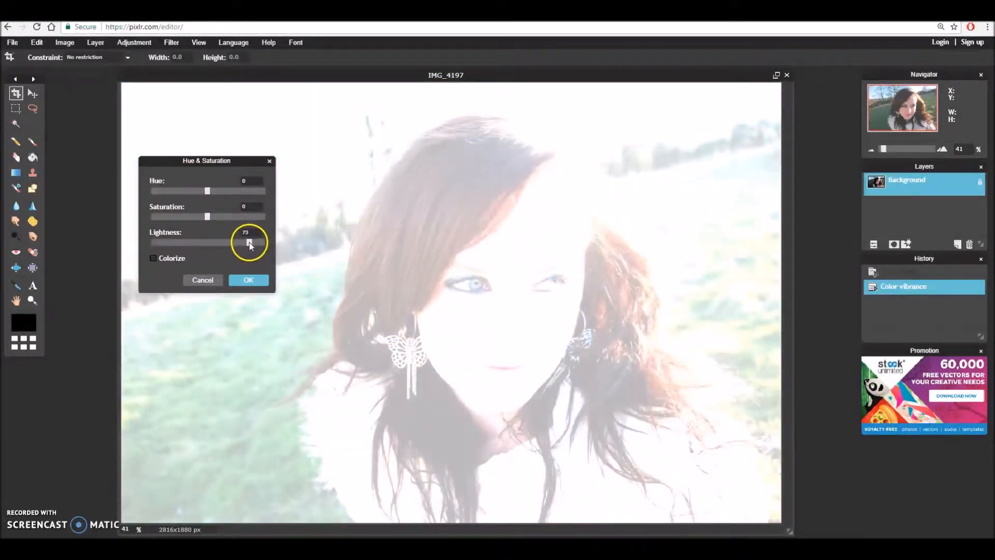
drag(256, 244, 247, 244)
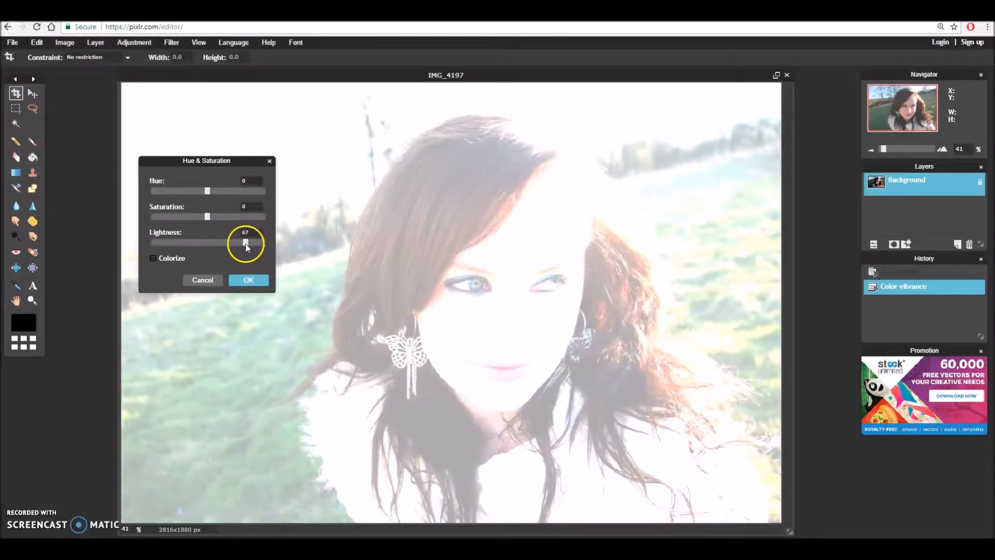
drag(246, 244, 178, 244)
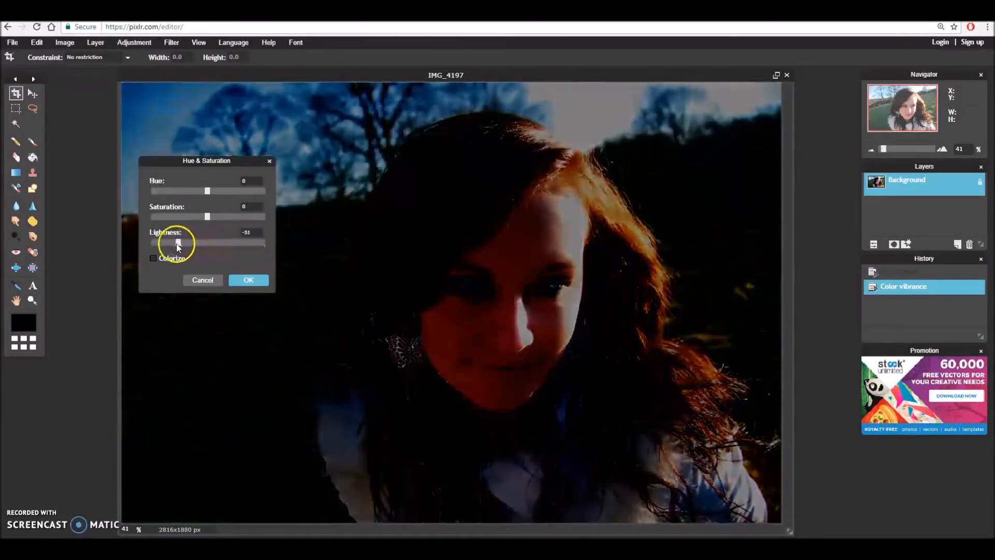
drag(178, 242, 171, 242)
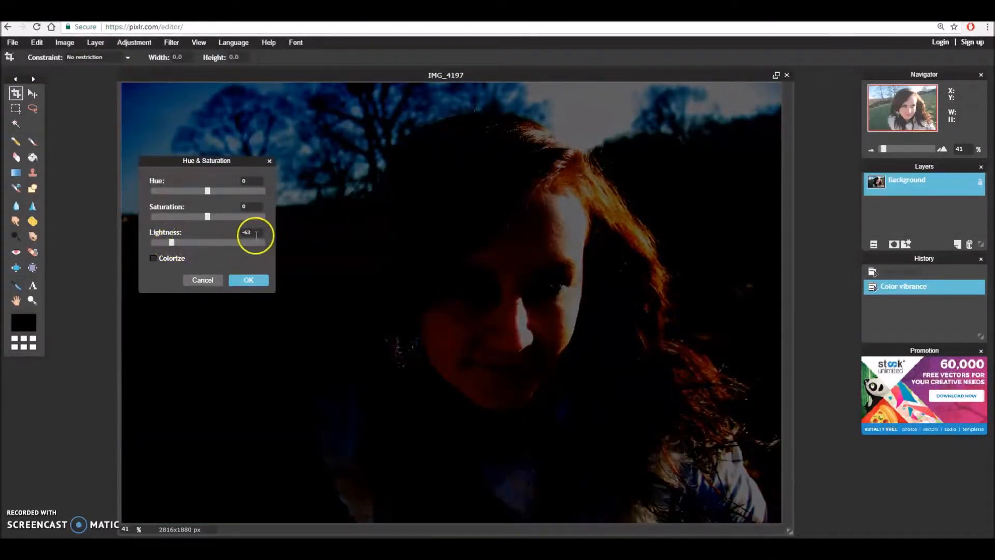
drag(171, 243, 207, 242)
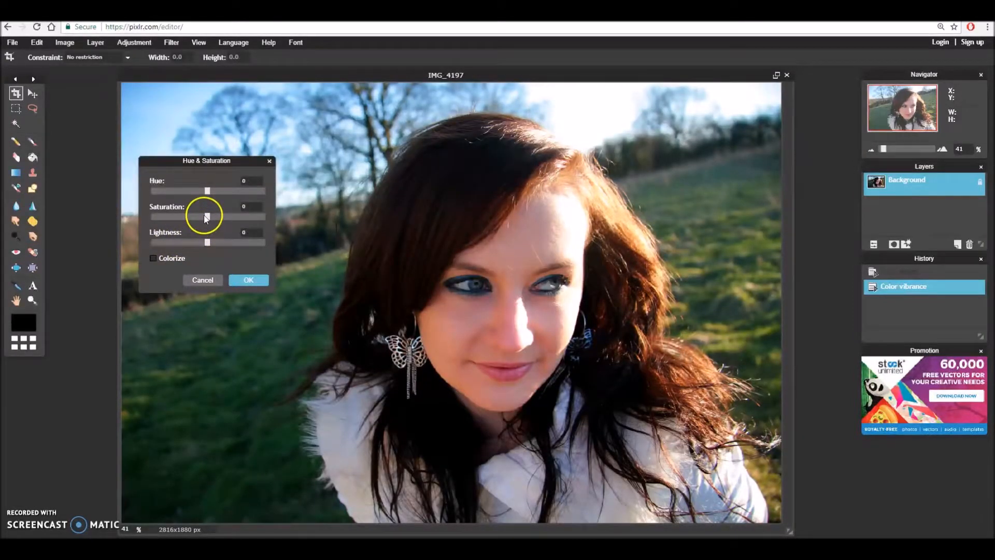
Test lower saturation, then apply Saturation 40 for richer colours.
drag(208, 217, 171, 216)
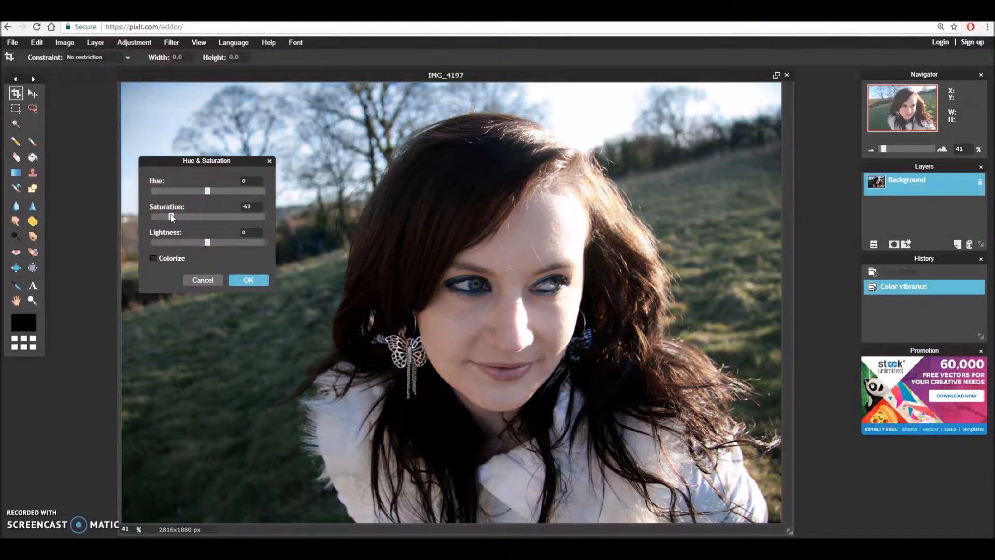
drag(171, 217, 192, 217)
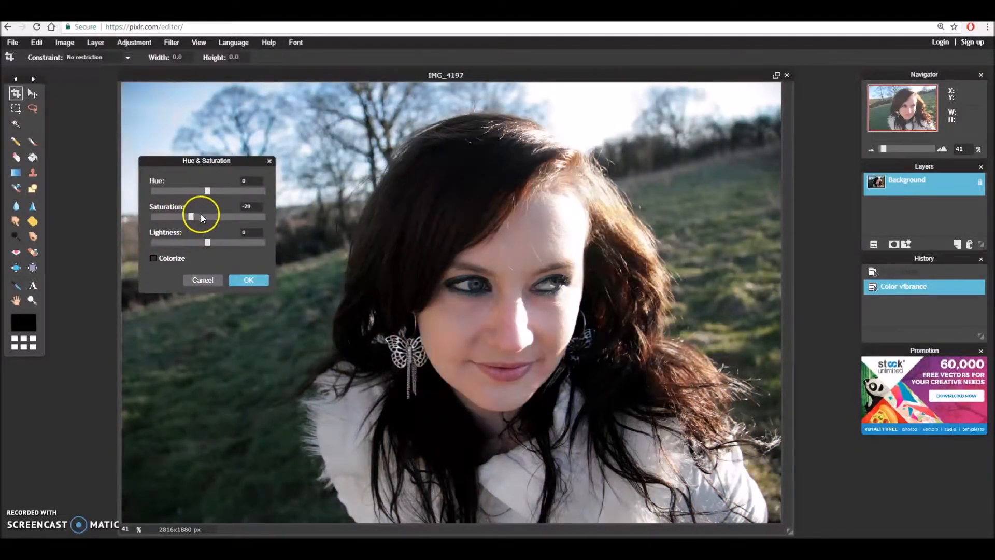
drag(190, 217, 241, 216)
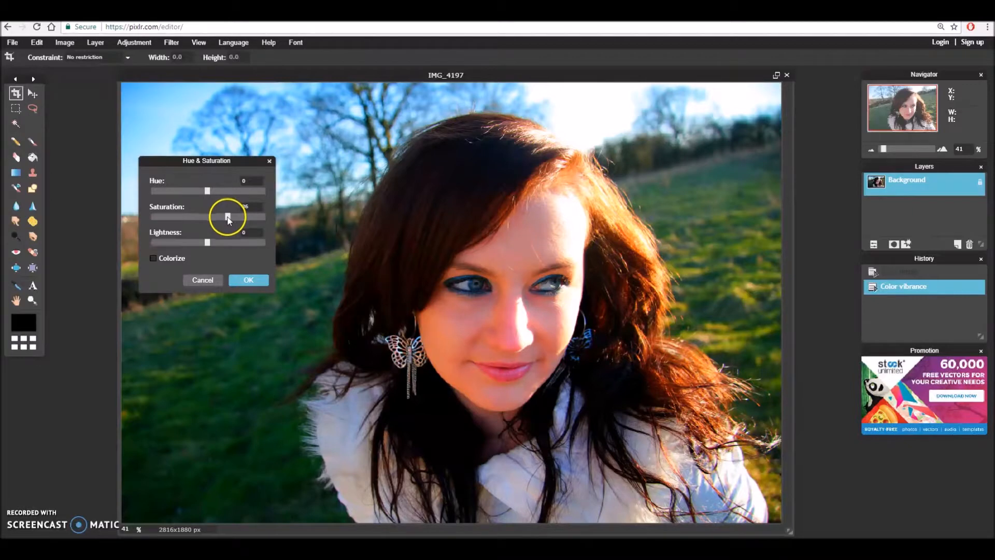
drag(227, 217, 230, 217)
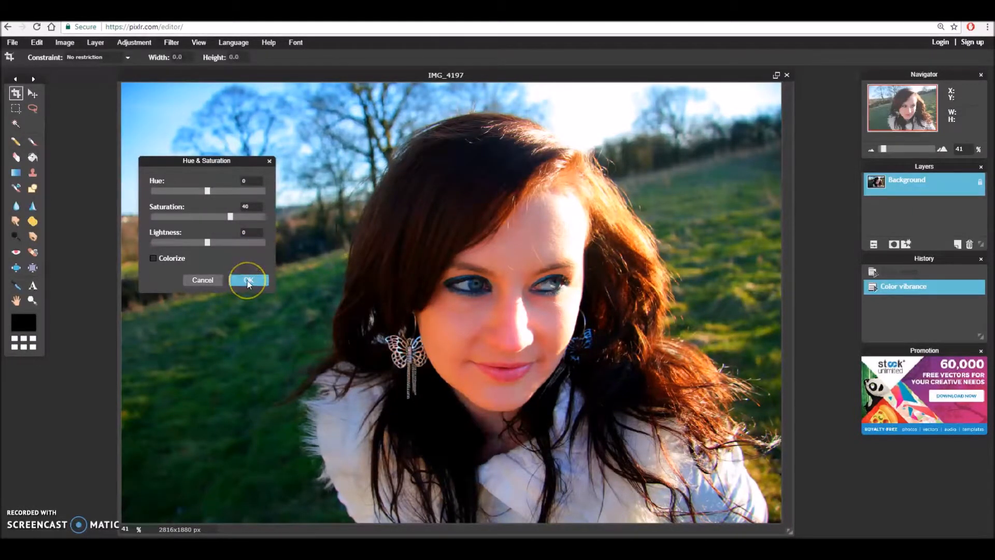
click(248, 280)
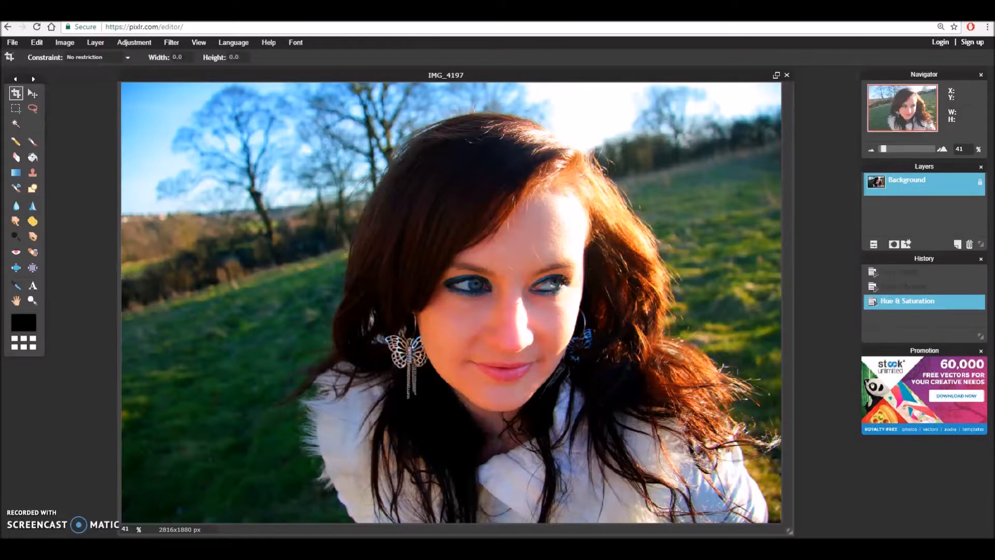
Bring up Levels, test shadow and midtone inputs, leaving midtones near 1.03.
click(134, 41)
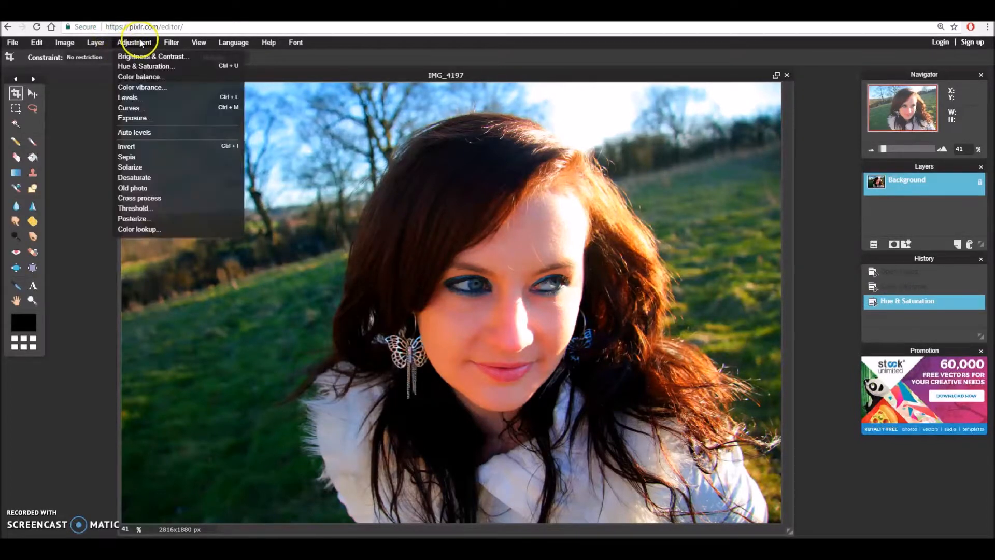
mouse_move(131, 97)
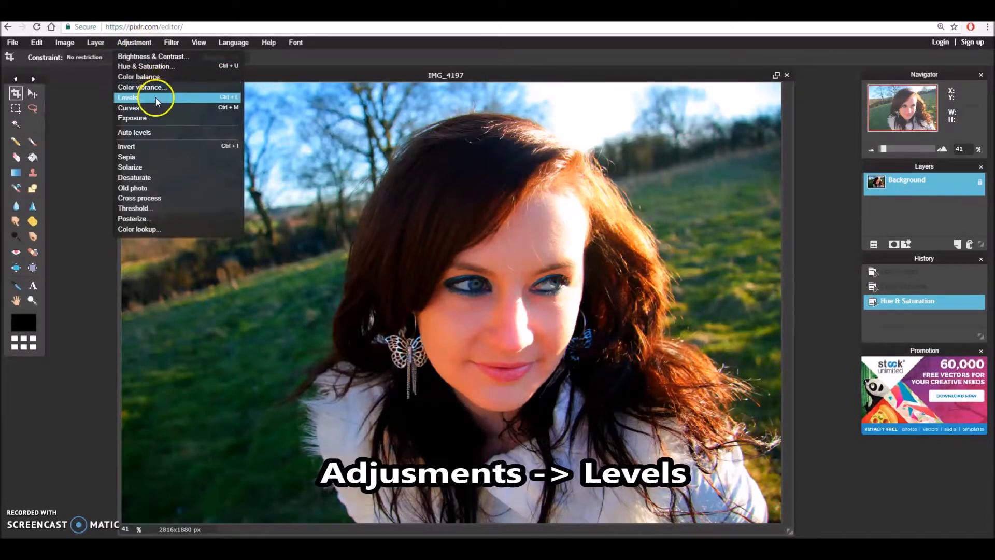
click(127, 98)
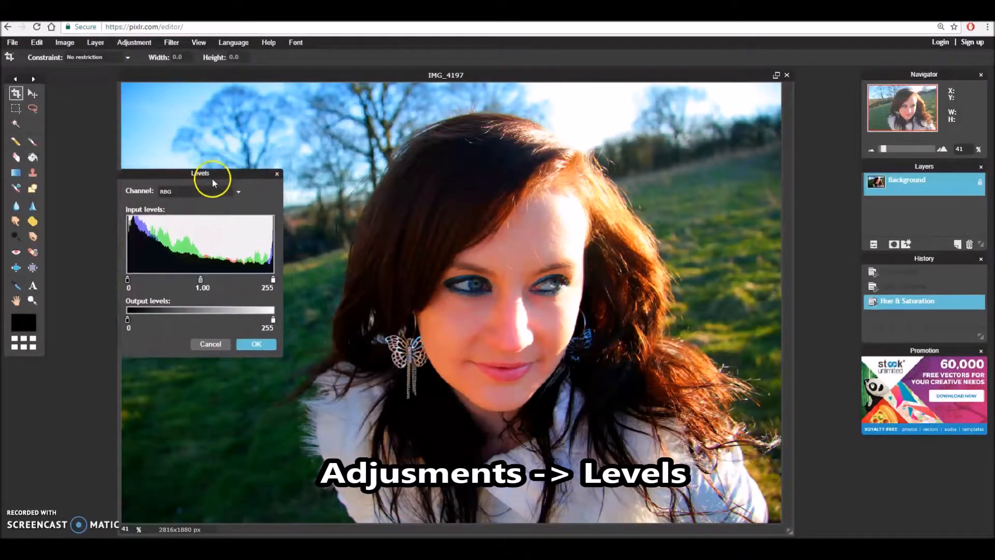
drag(200, 173, 228, 230)
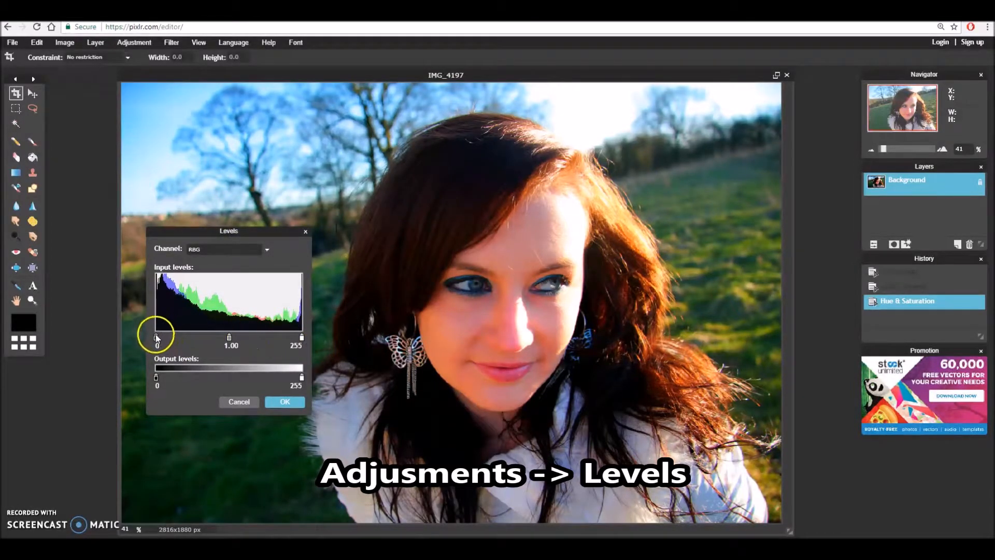
drag(157, 337, 213, 337)
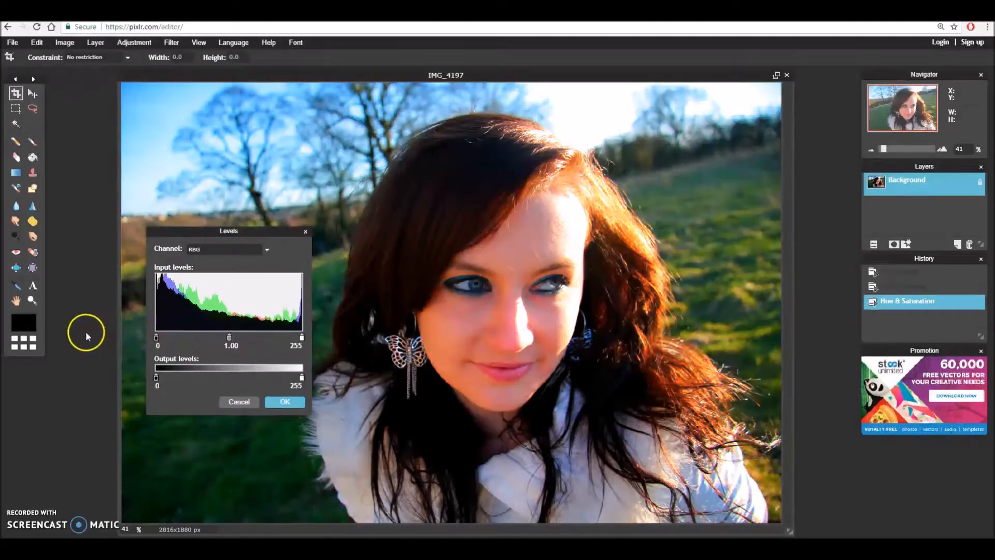
drag(229, 337, 224, 344)
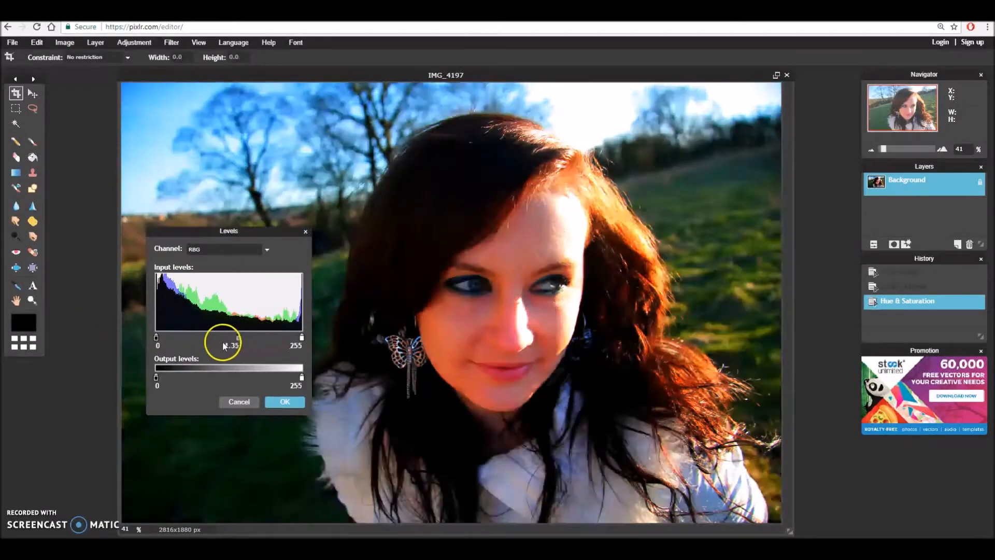
drag(228, 340, 301, 340)
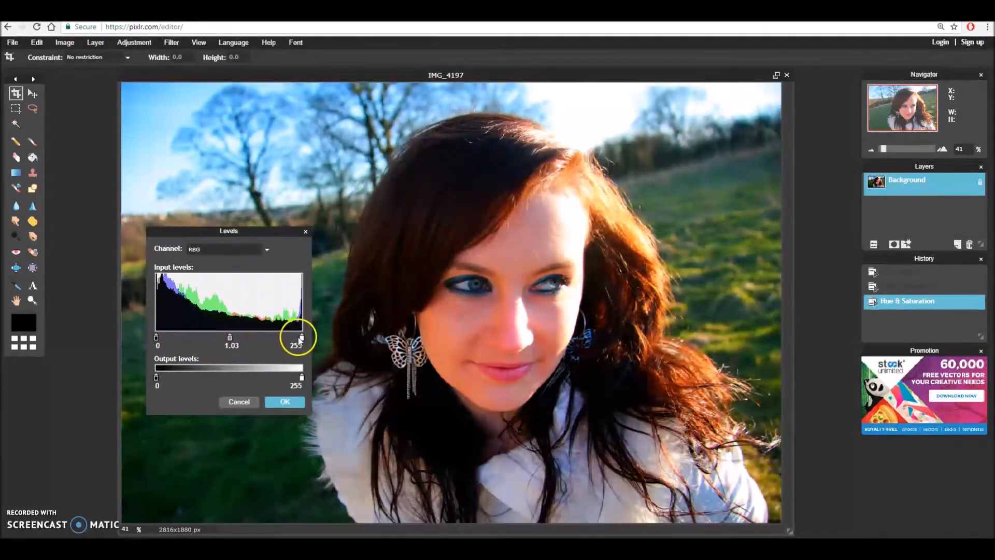
drag(301, 337, 283, 337)
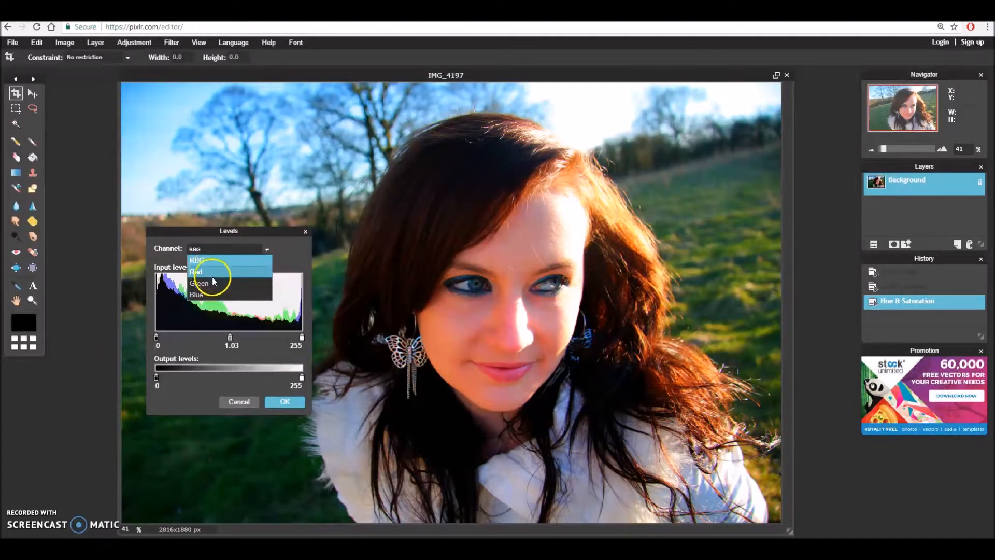
click(196, 271)
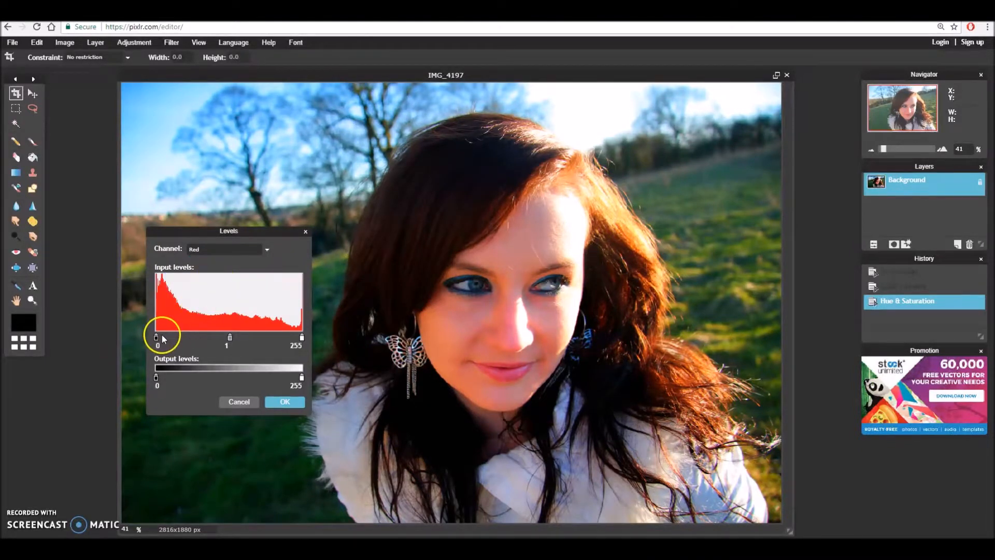
drag(156, 336, 251, 337)
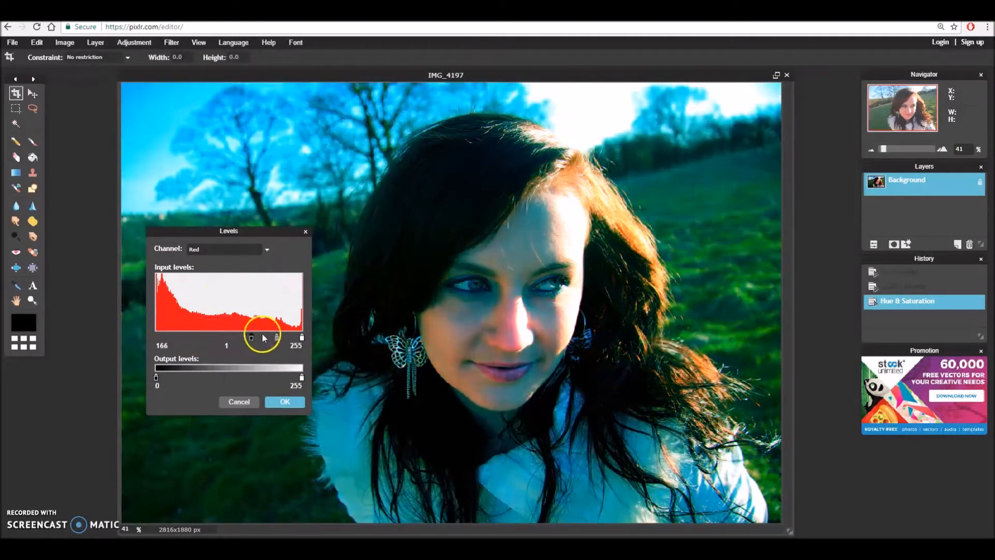
drag(252, 337, 293, 337)
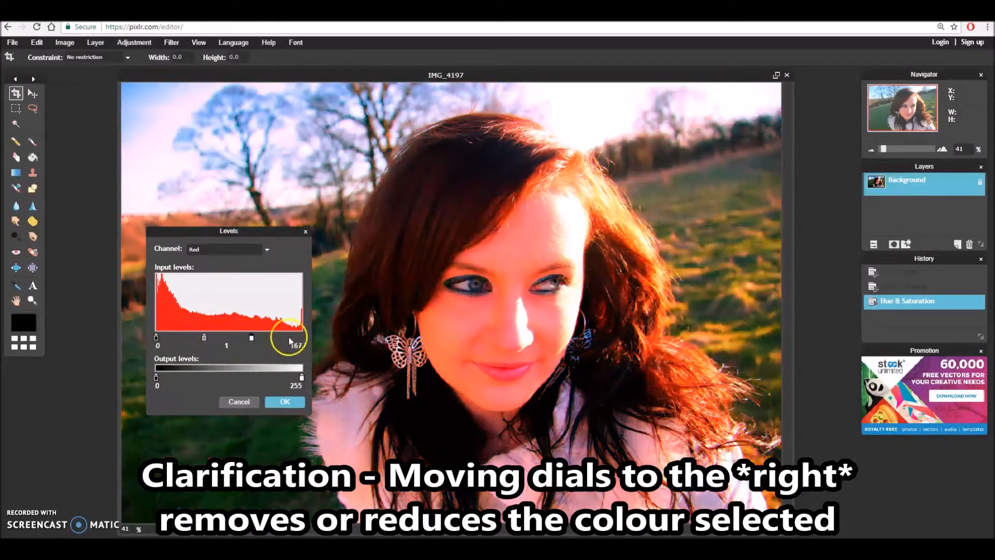
drag(295, 337, 301, 337)
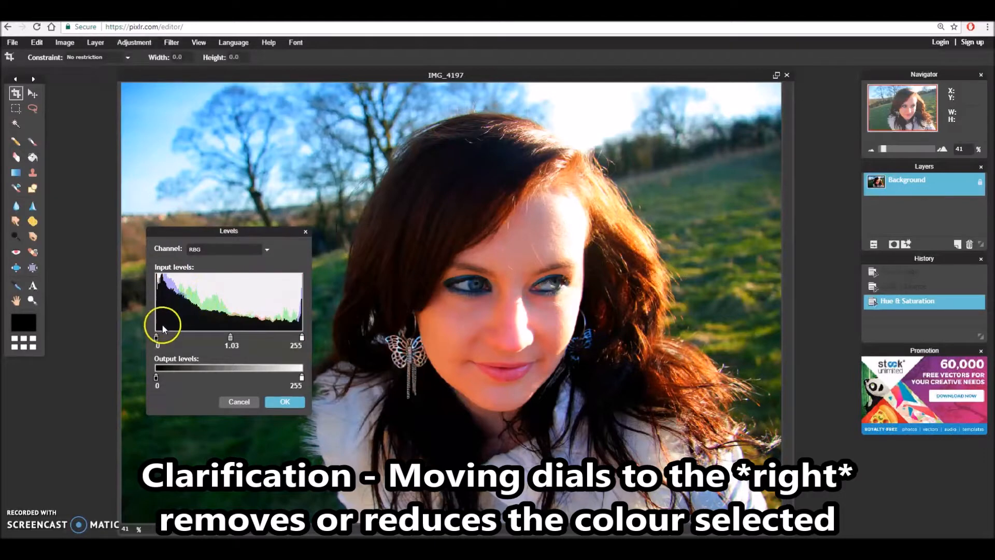
Apply Levels with shadow input 17 and midtones 0.79 for deeper contrast.
drag(156, 337, 163, 337)
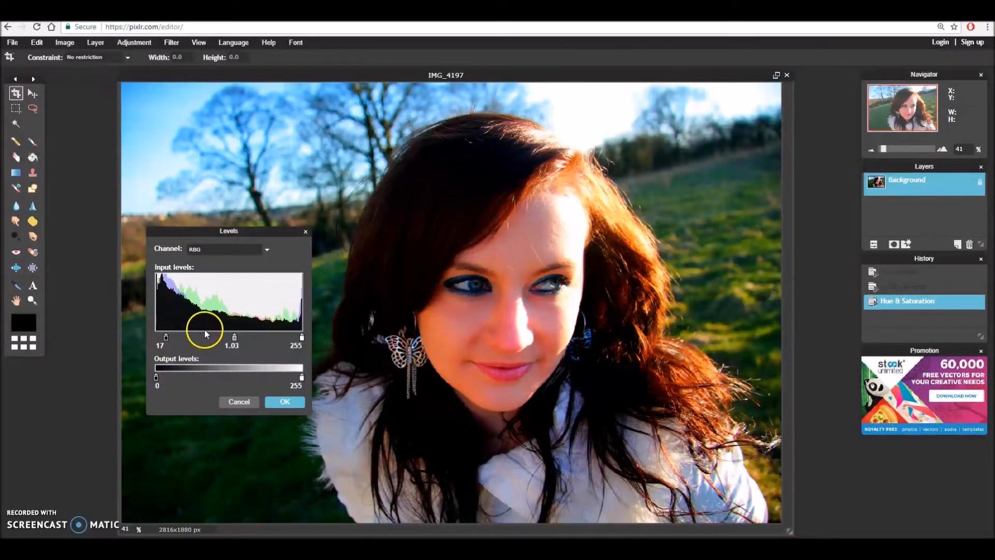
drag(206, 336, 235, 338)
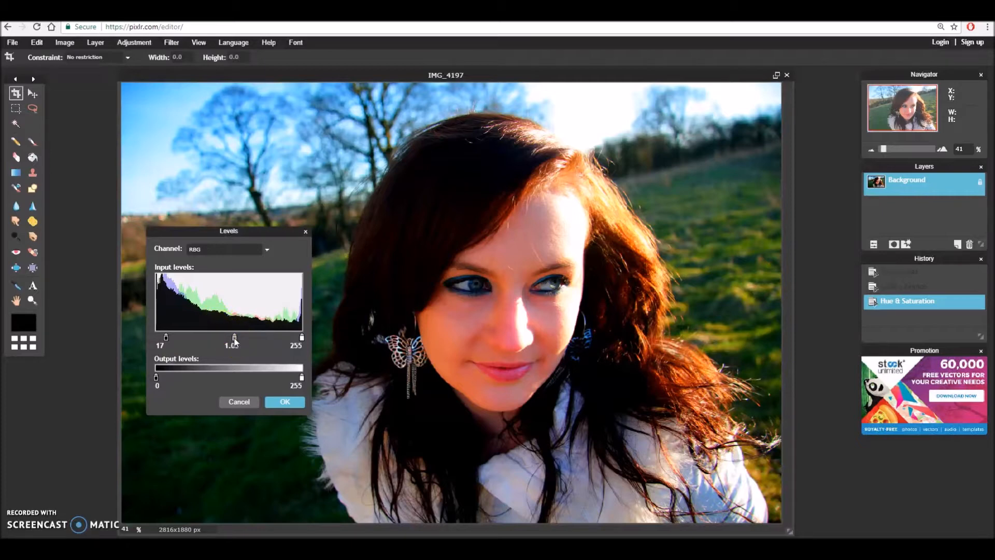
drag(235, 338, 226, 338)
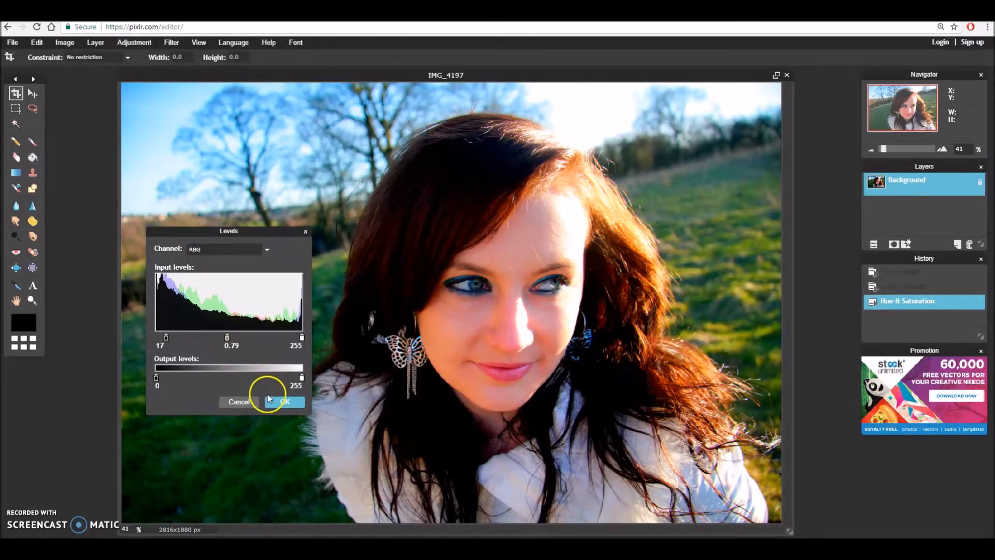
click(284, 401)
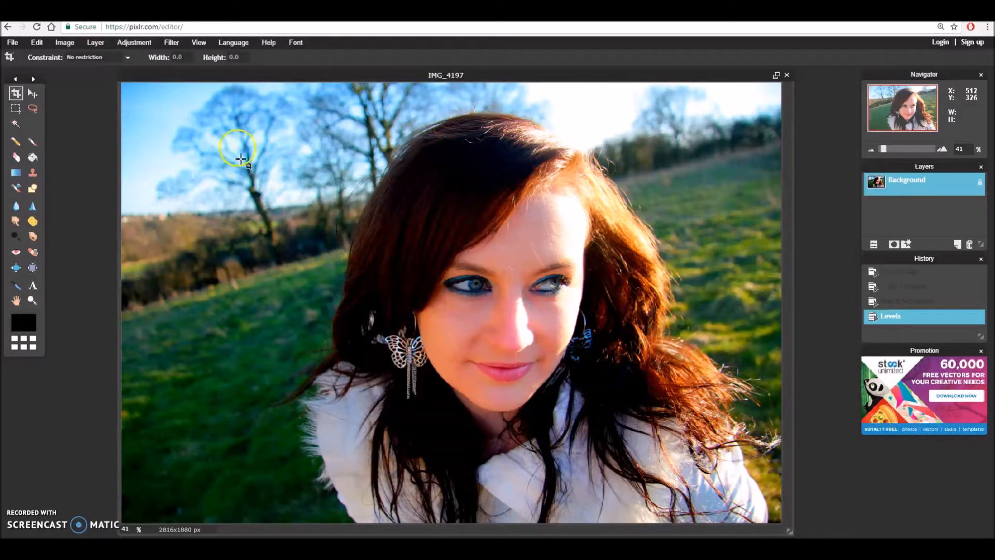
Desaturate the adjusted portrait into a black-and-white image.
click(134, 41)
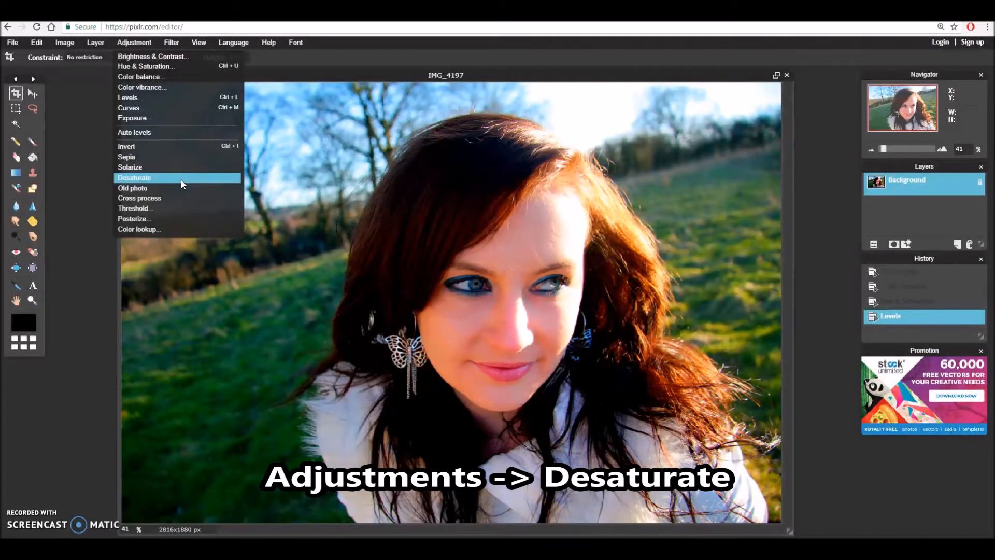
click(134, 177)
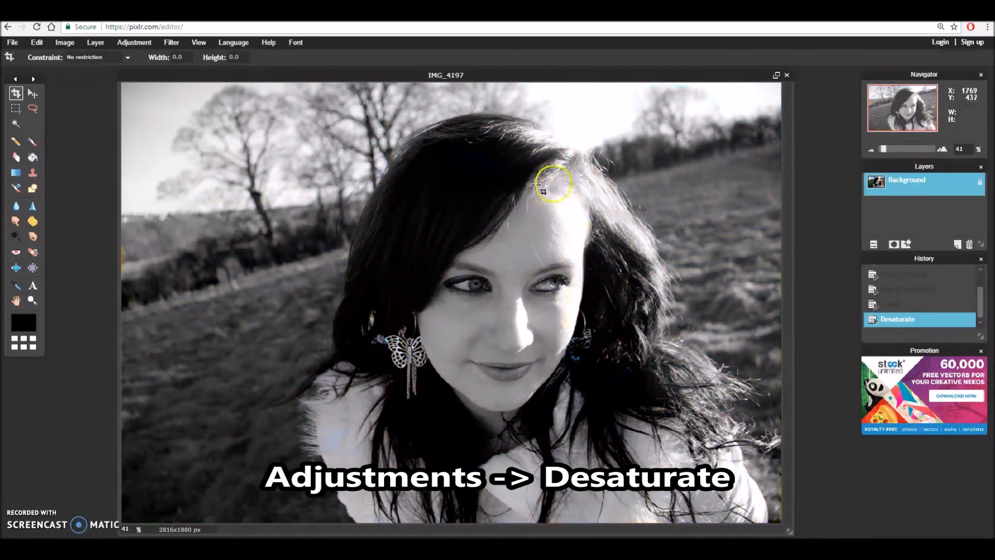
mouse_move(671, 165)
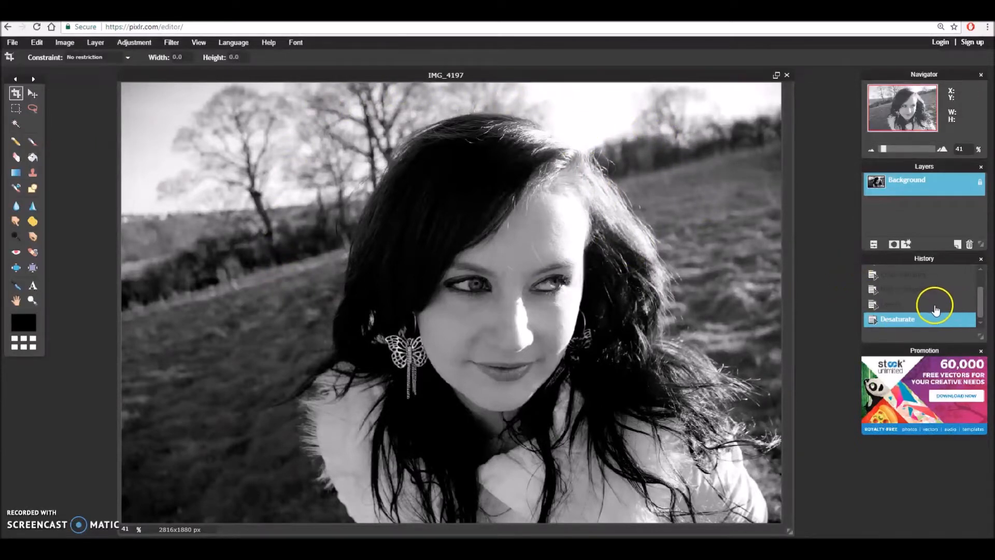
click(919, 304)
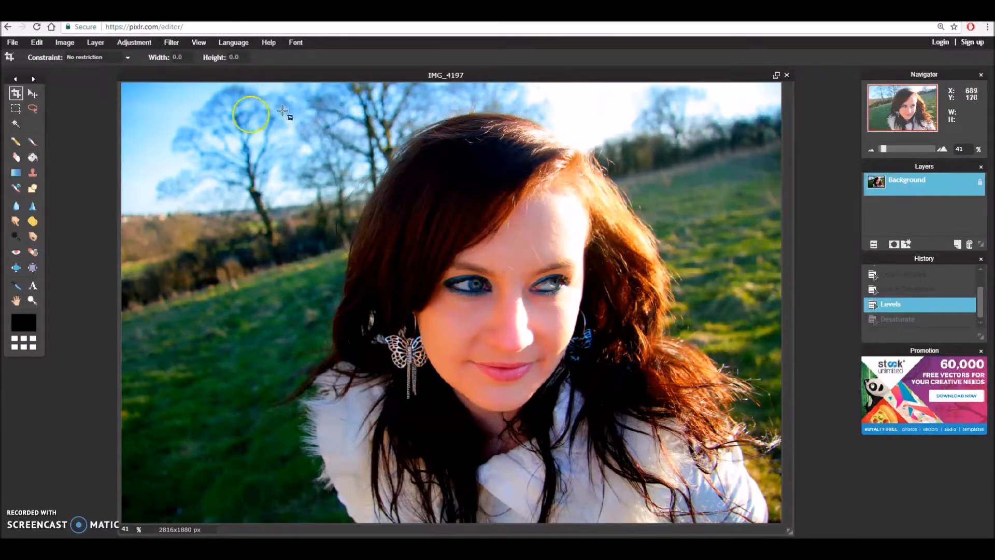
click(898, 319)
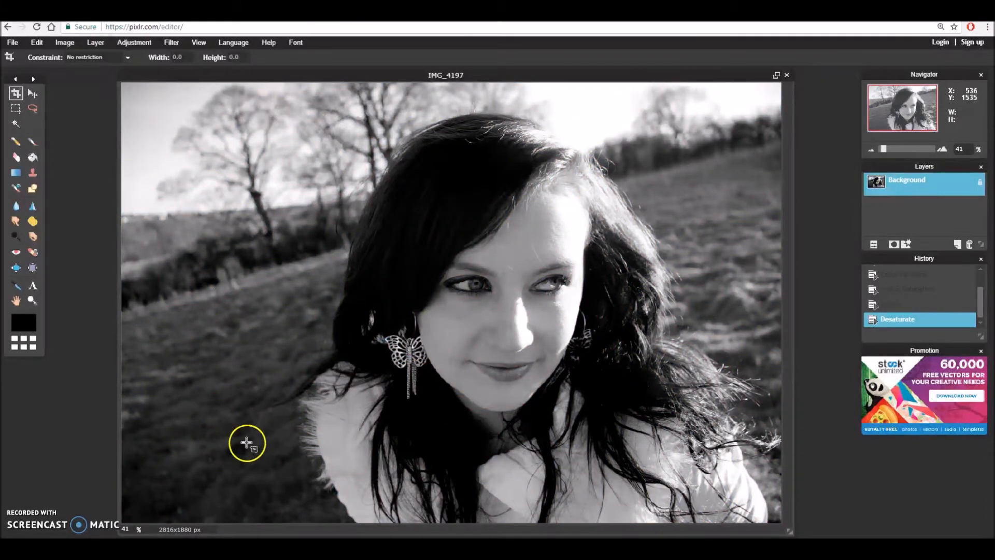
mouse_move(766, 152)
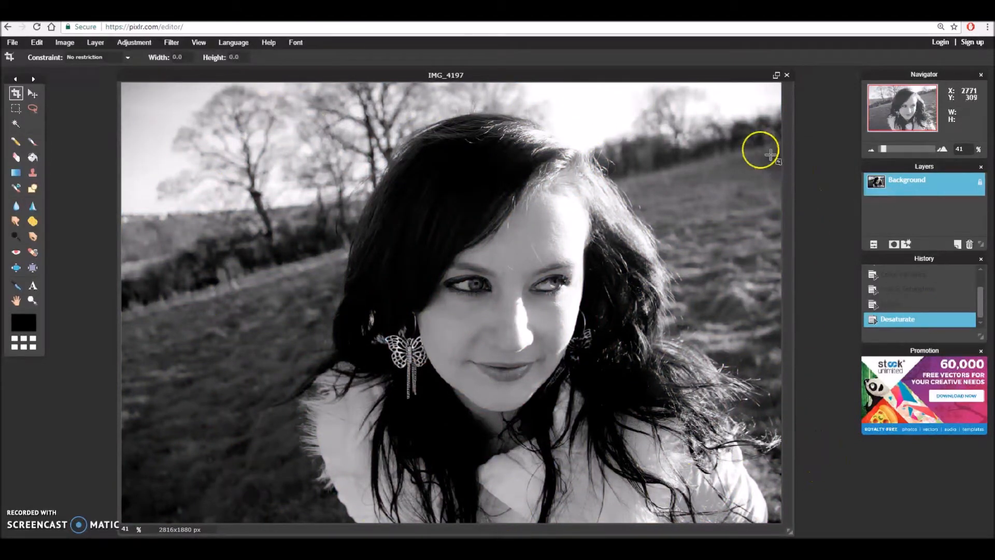
mouse_move(218, 384)
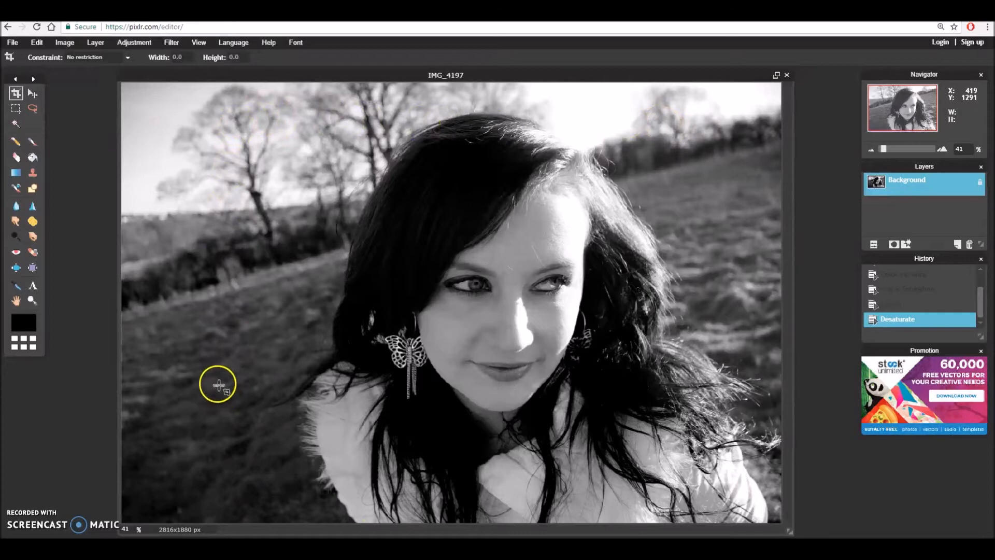
mouse_move(419, 208)
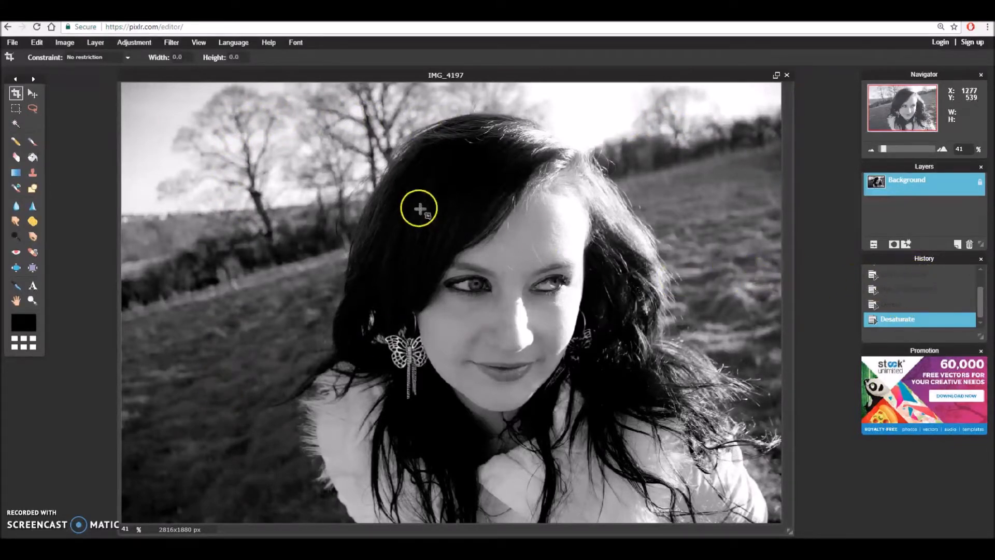